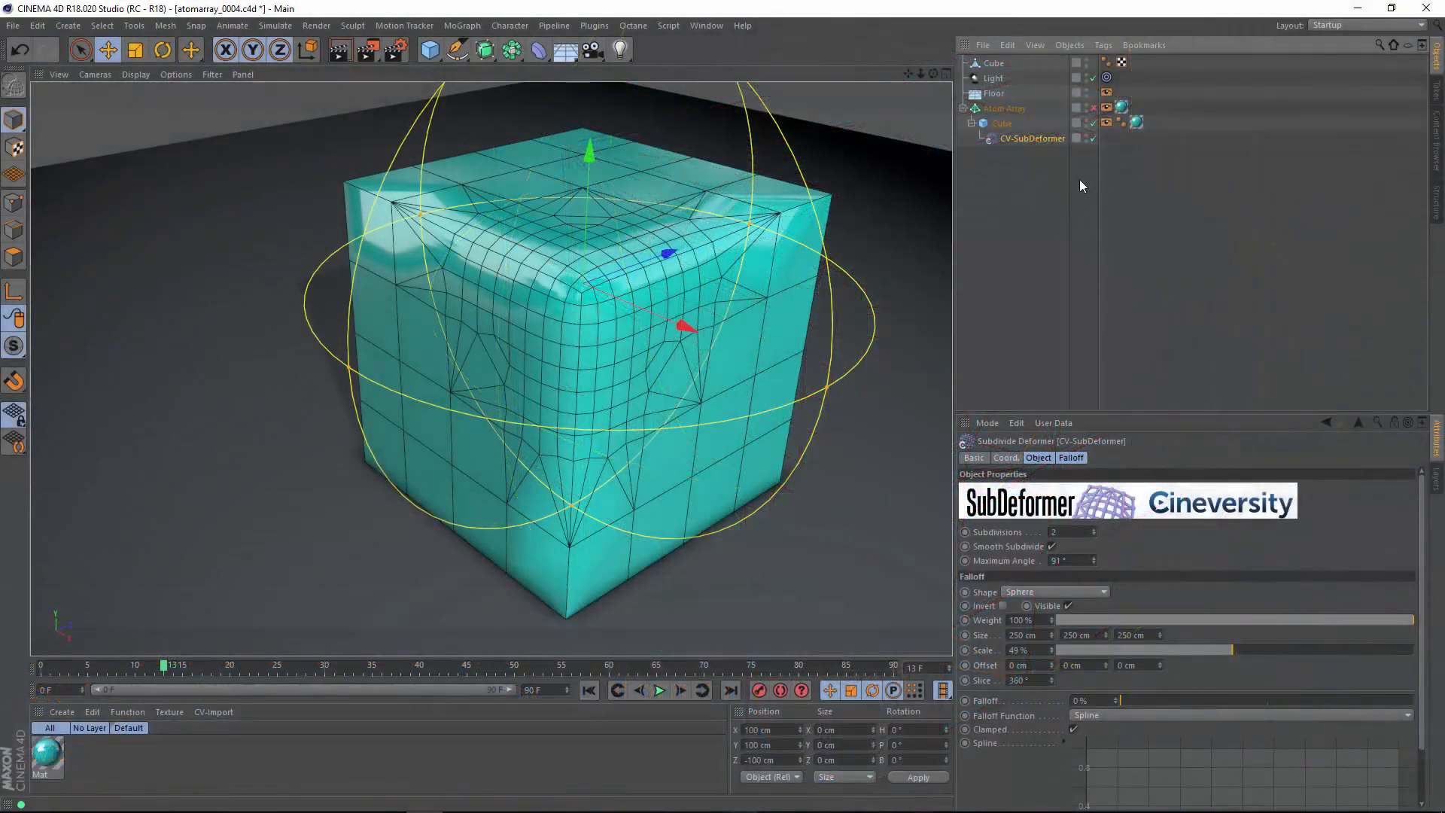
pyautogui.moveTo(1093, 140)
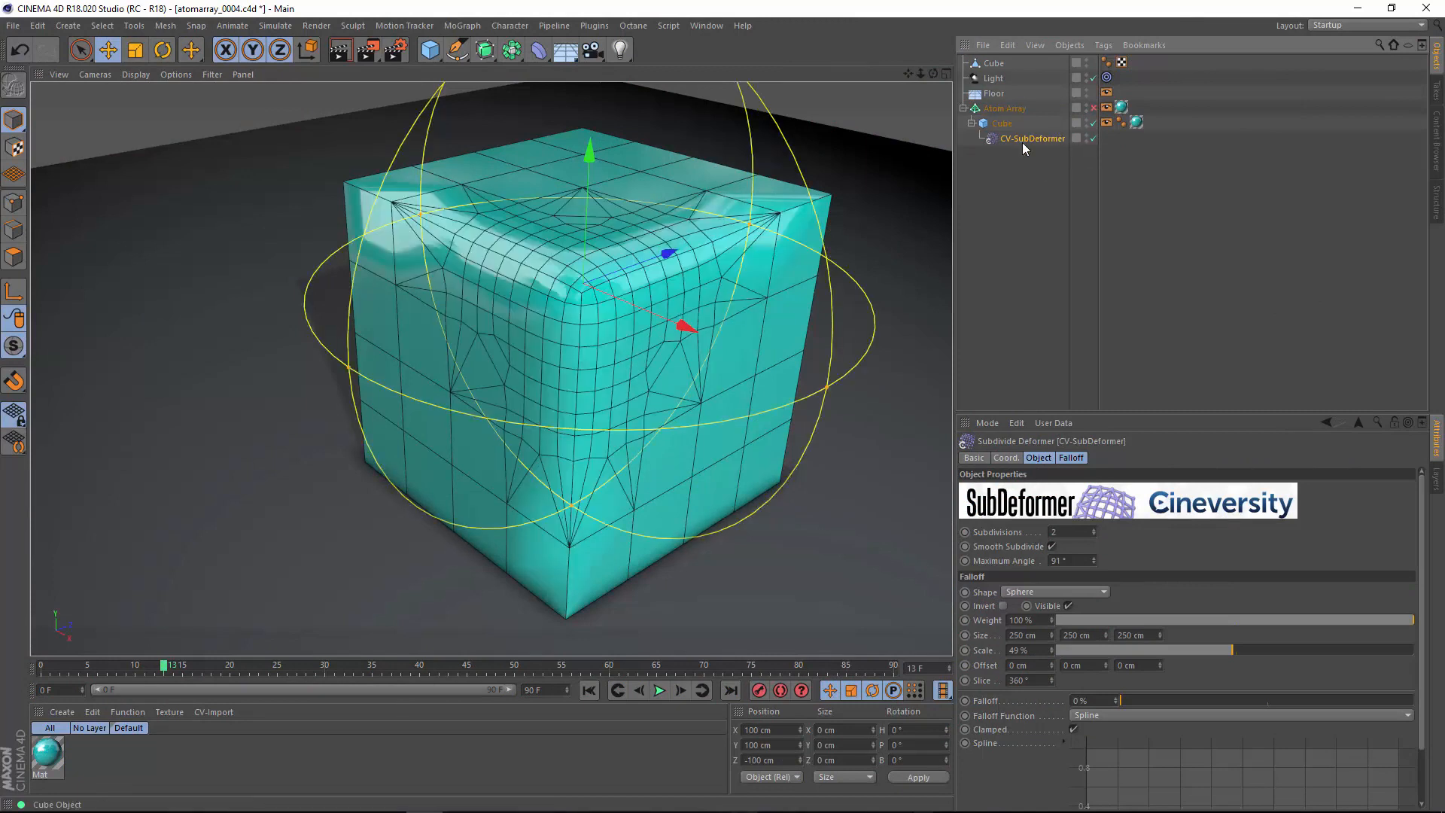
pyautogui.moveTo(1097, 545)
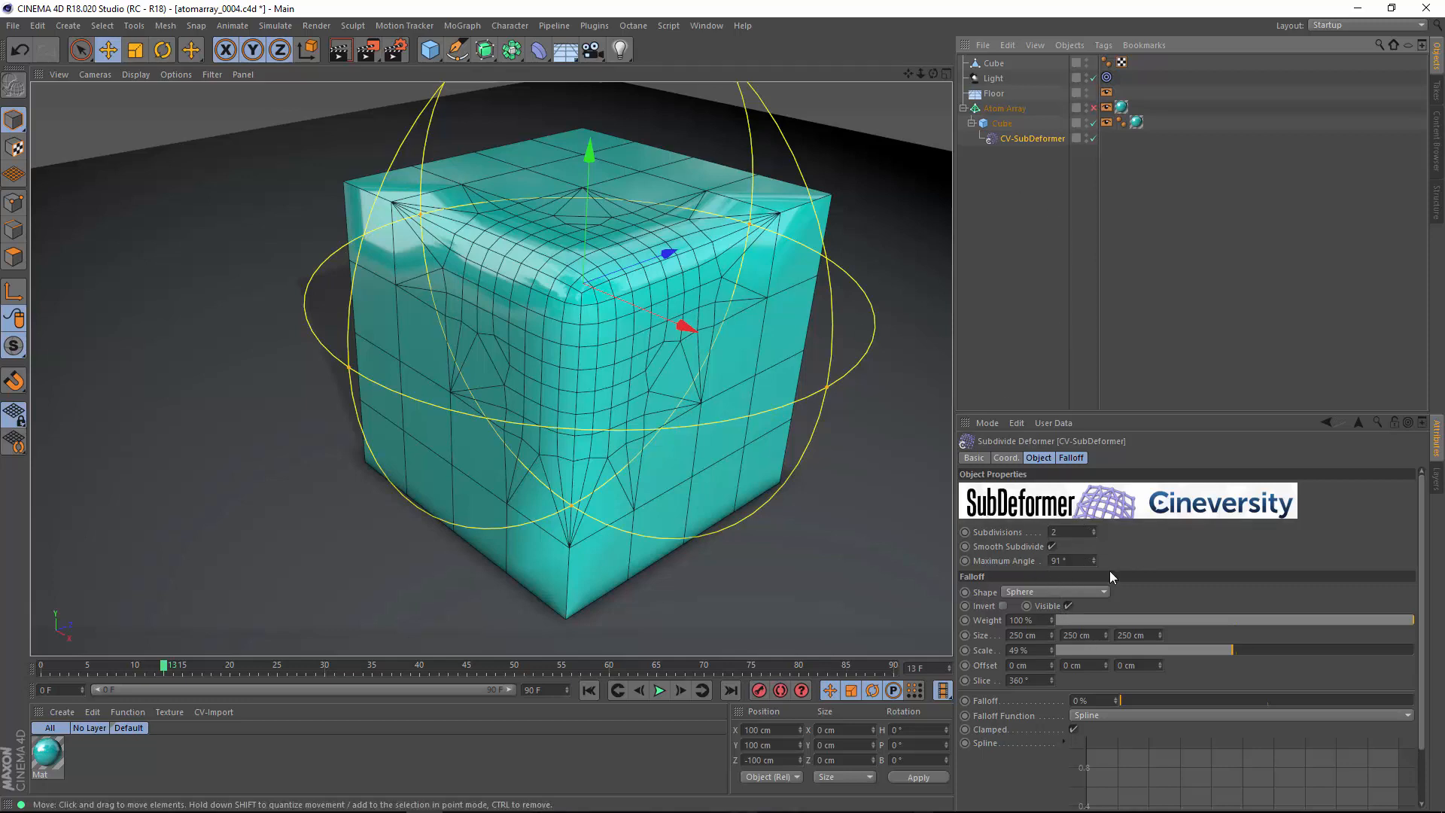
# Raise the CV-SubDeformer's Subdivisions from 2 to 3 for a denser corner mesh.
pyautogui.click(994, 63)
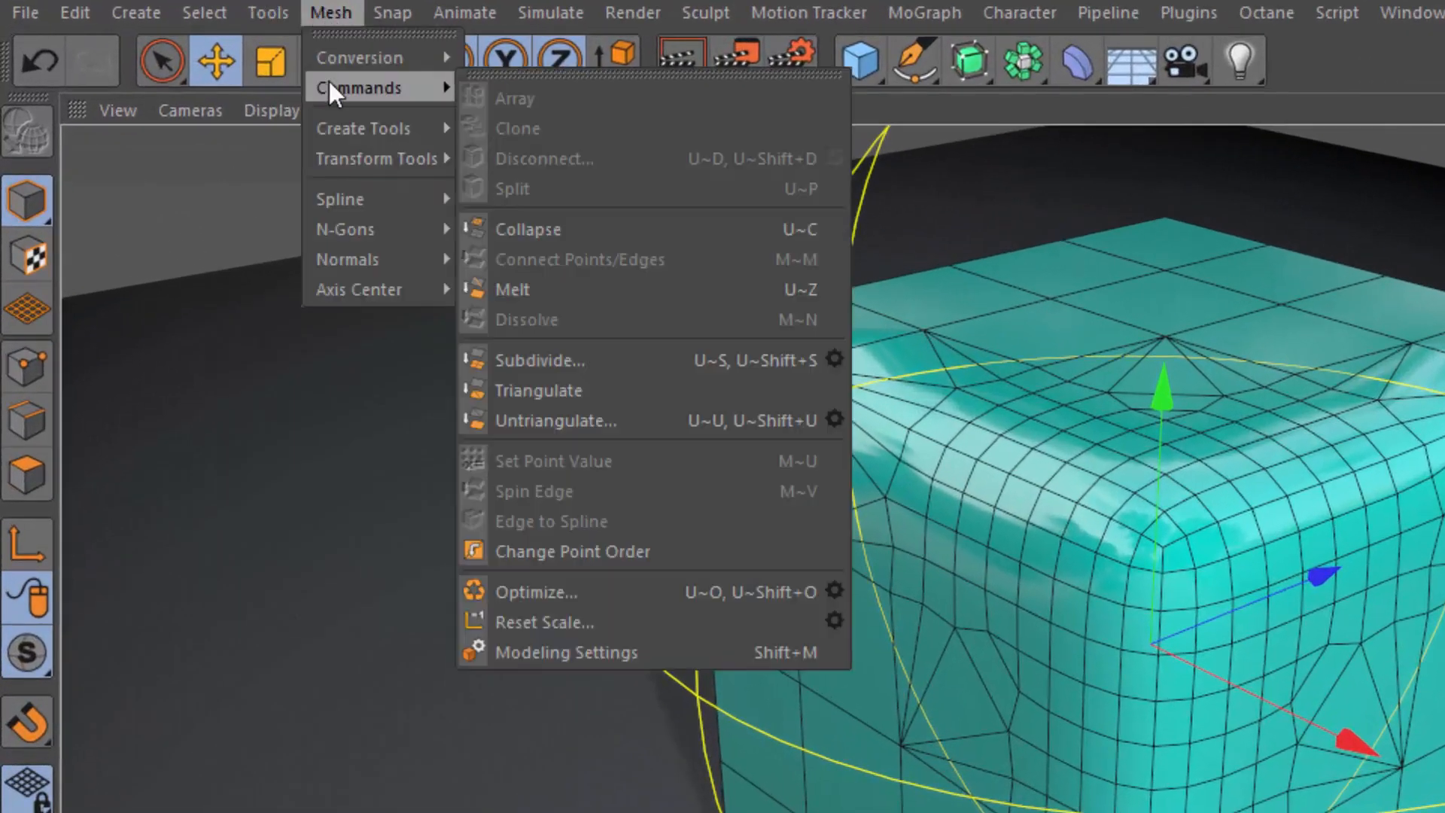
pyautogui.click(541, 359)
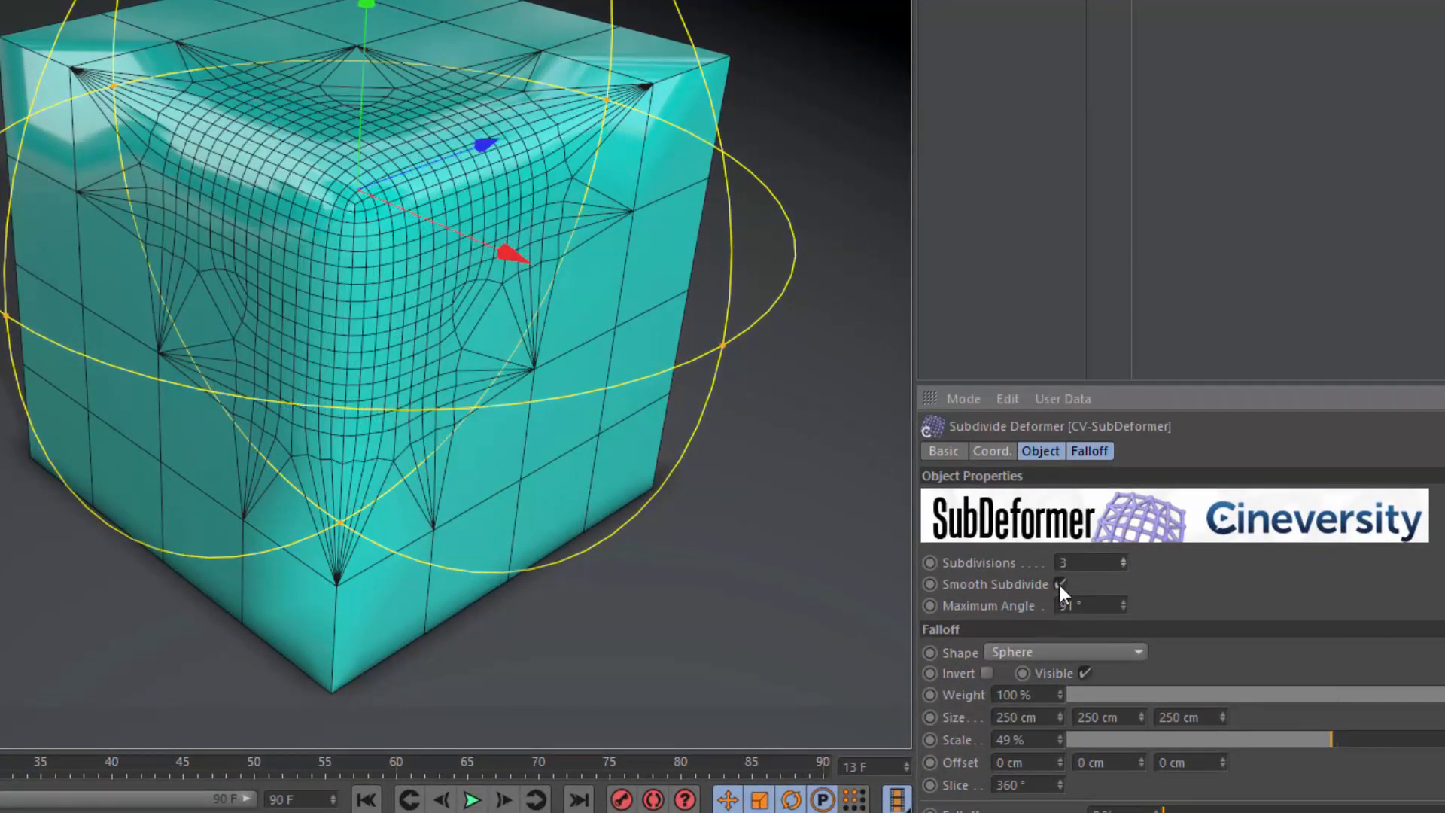
pyautogui.click(1059, 584)
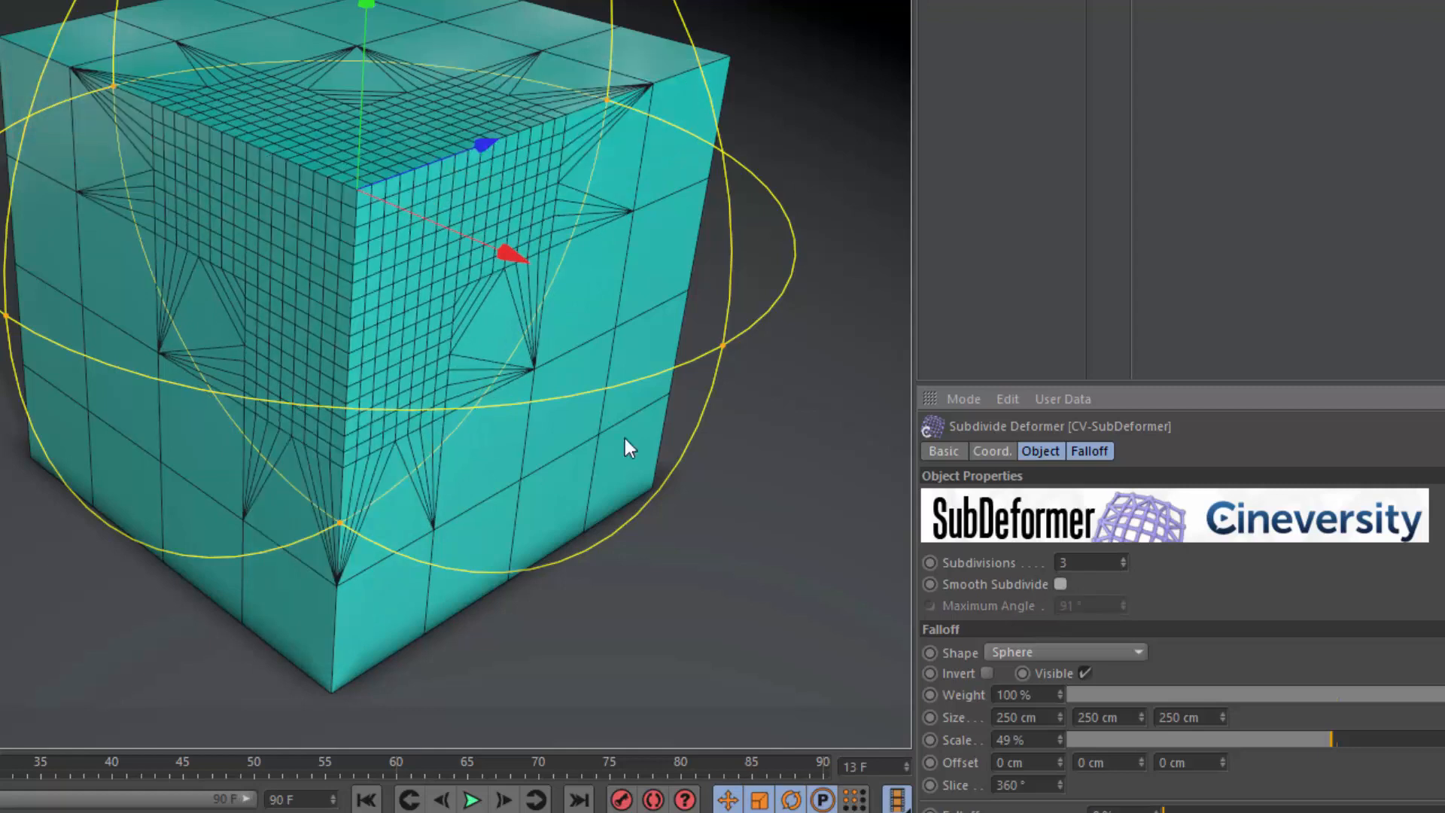
pyautogui.click(1059, 584)
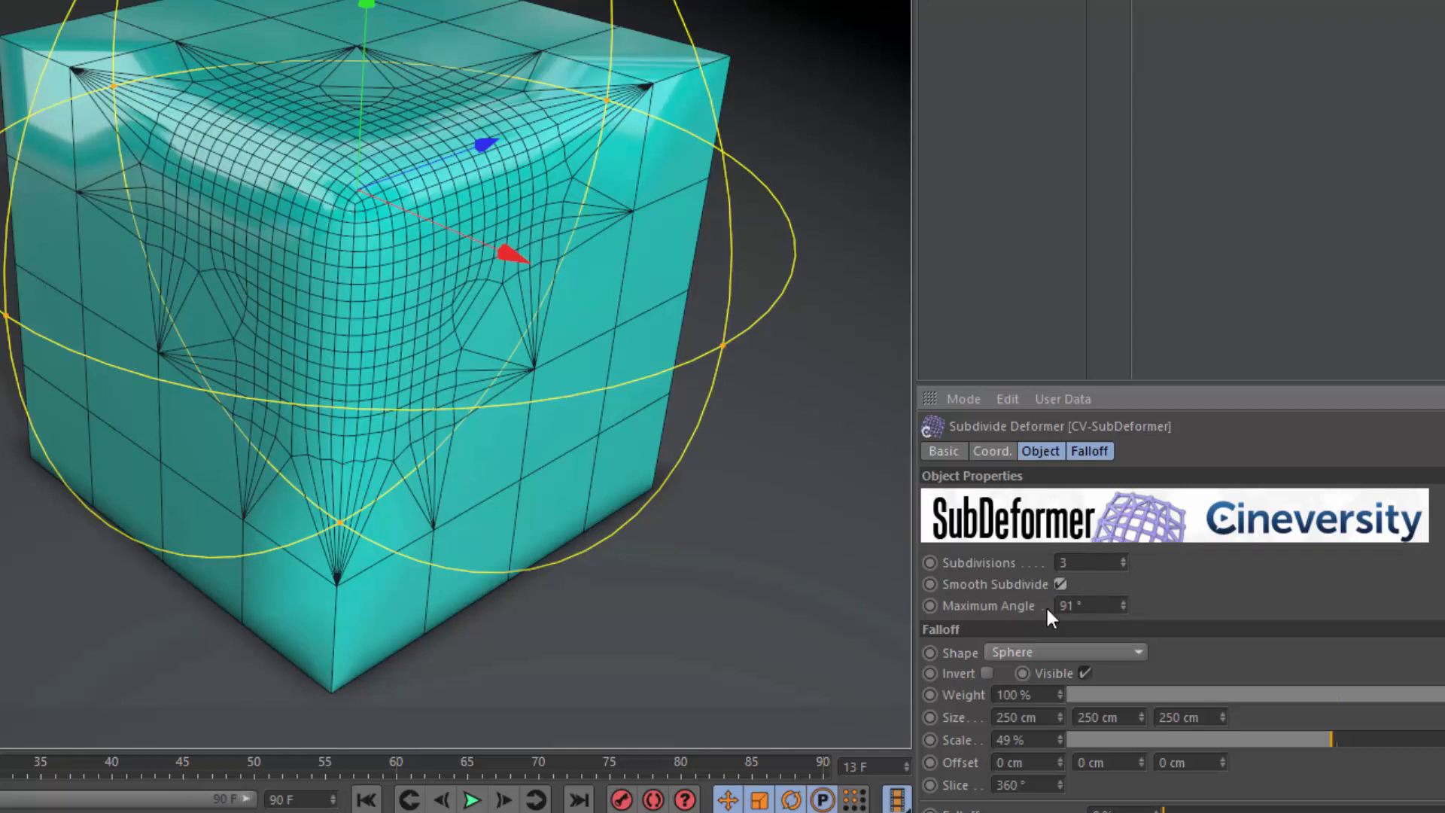
pyautogui.moveTo(1115, 647)
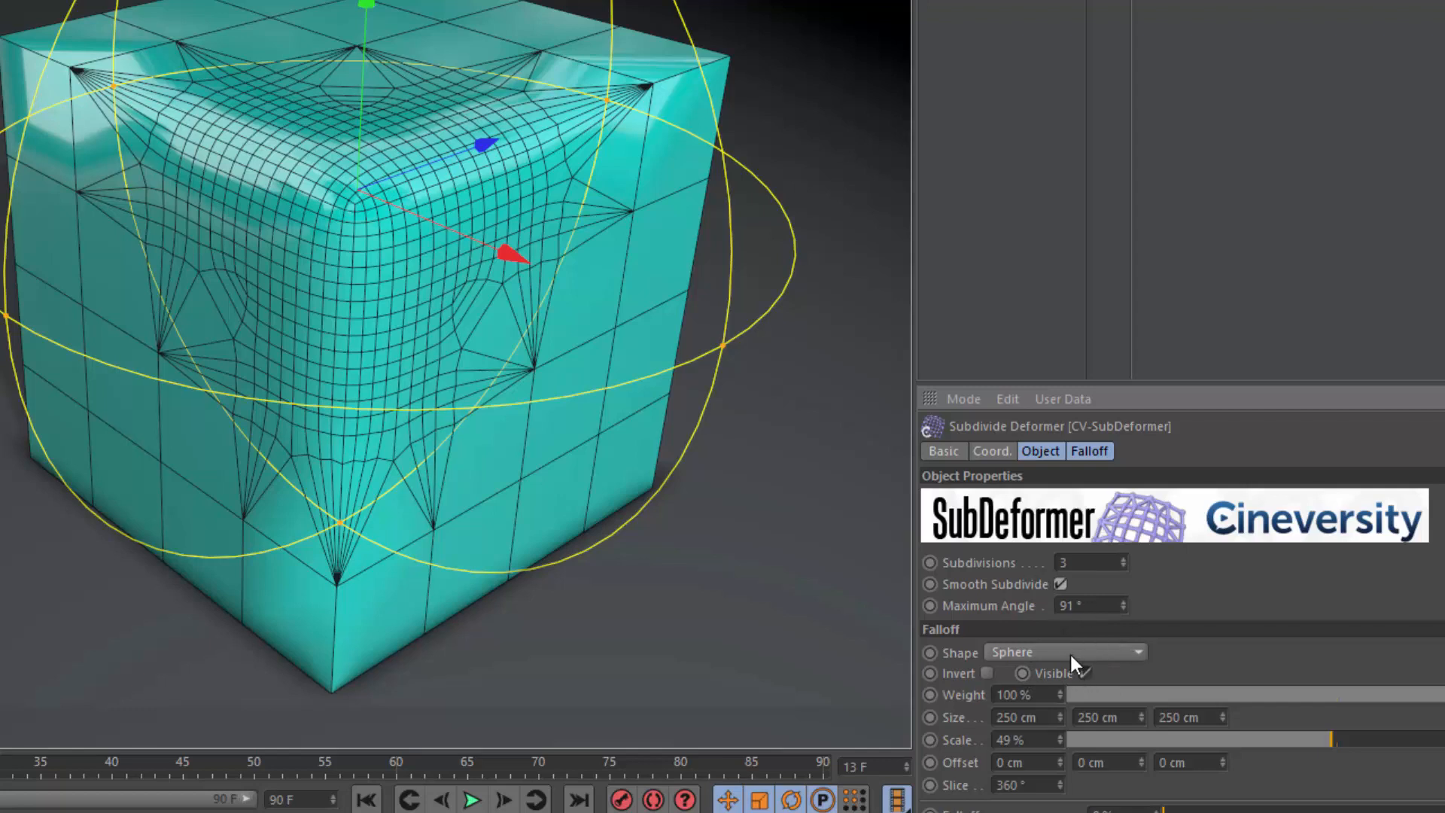
# Try the Infinite falloff shape, then switch the deformer's falloff to Cylinder.
pyautogui.click(1066, 652)
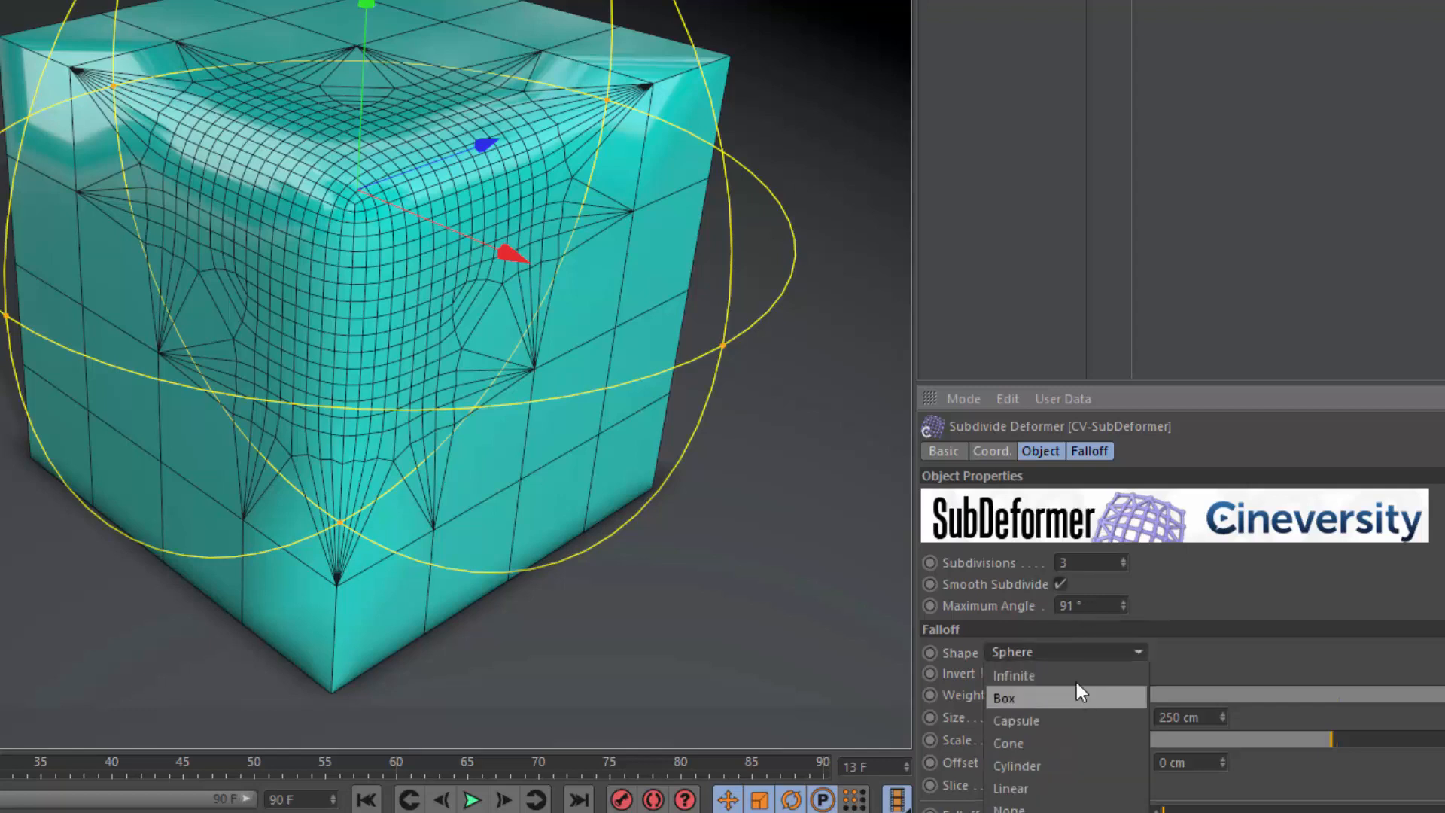
pyautogui.click(1014, 674)
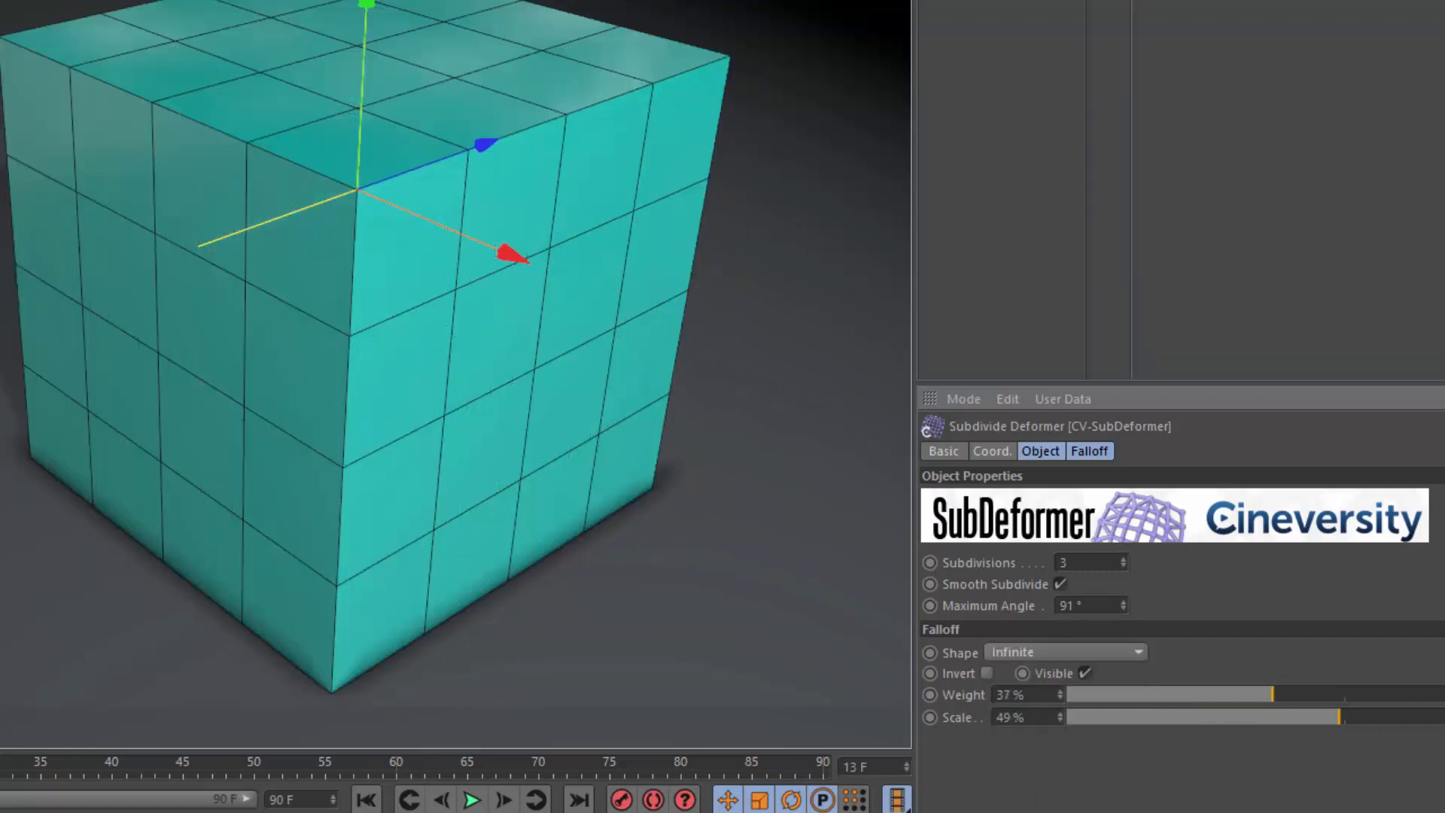
pyautogui.click(1065, 651)
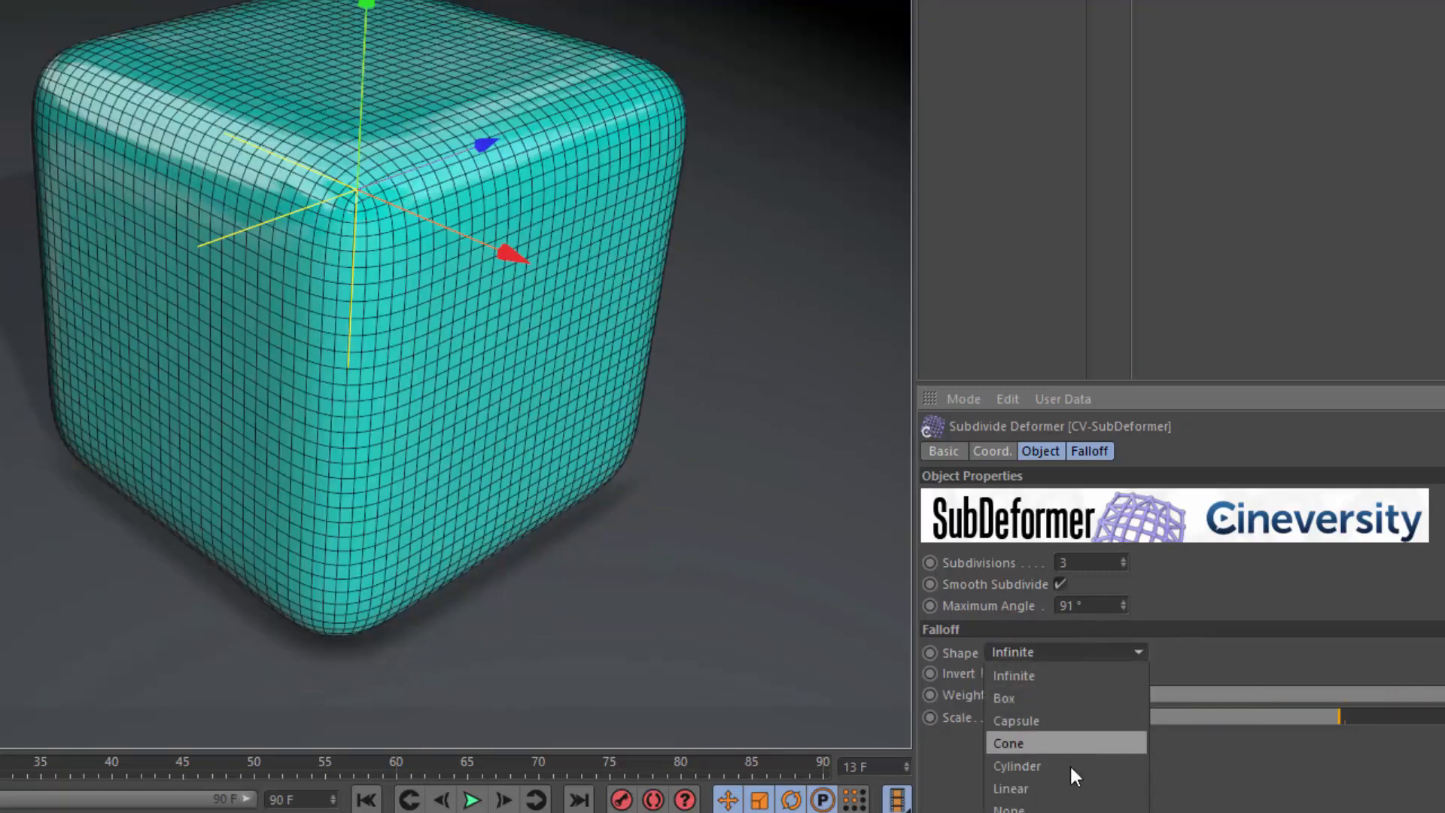
pyautogui.click(1017, 766)
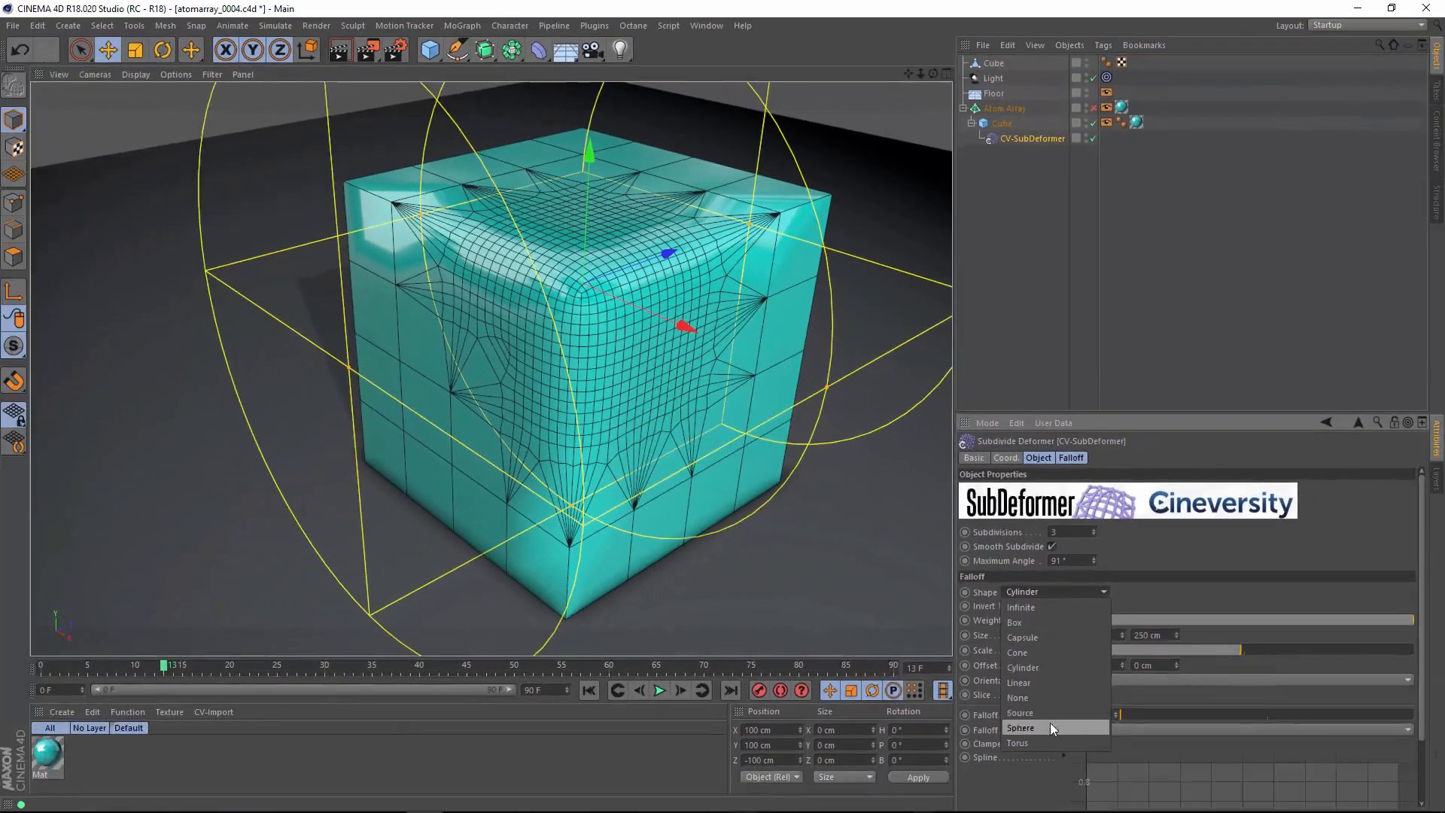
# Set the falloff shape back to Sphere, nudge the deformer, and deselect everything.
pyautogui.click(1021, 728)
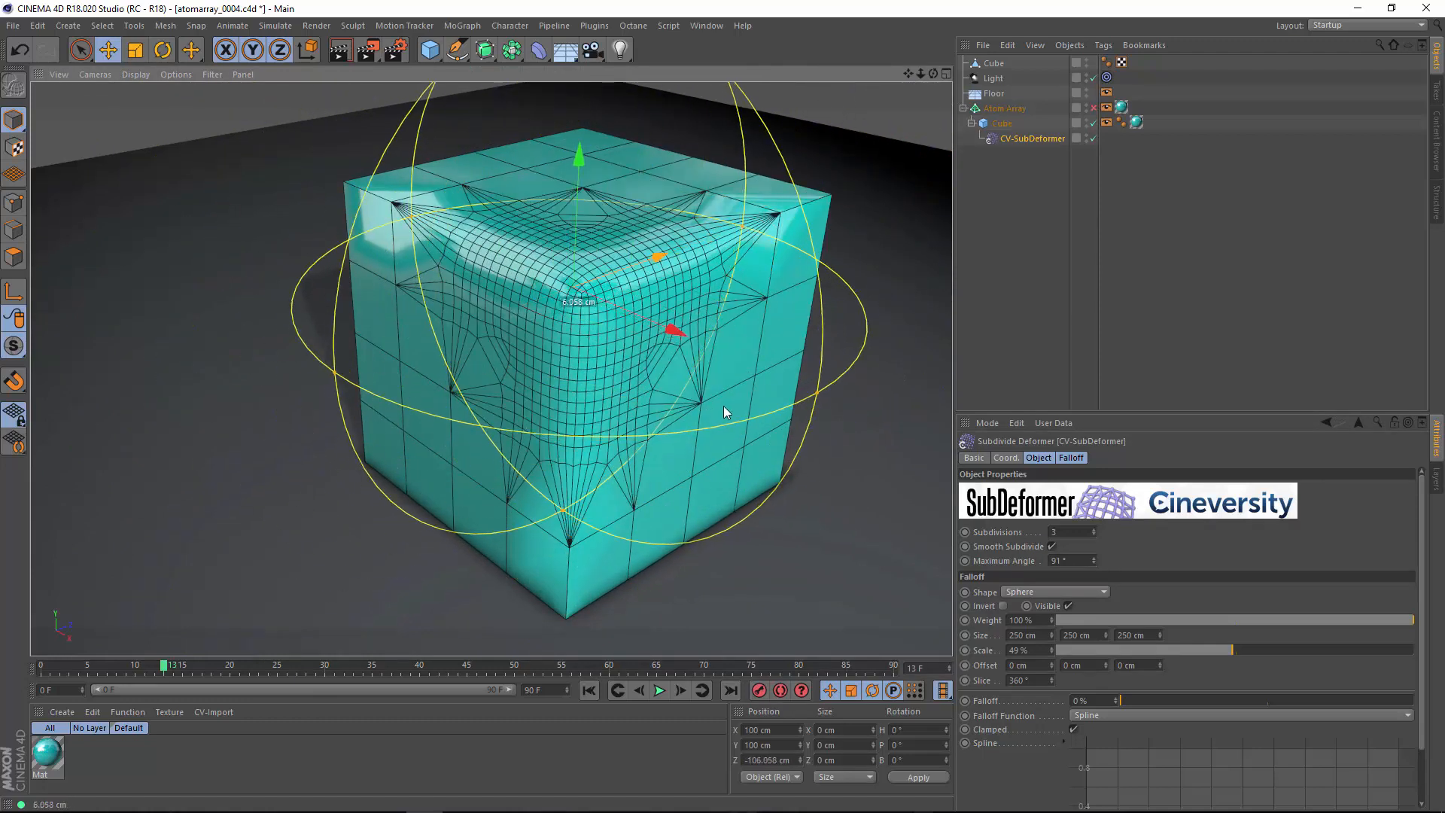
pyautogui.click(134, 75)
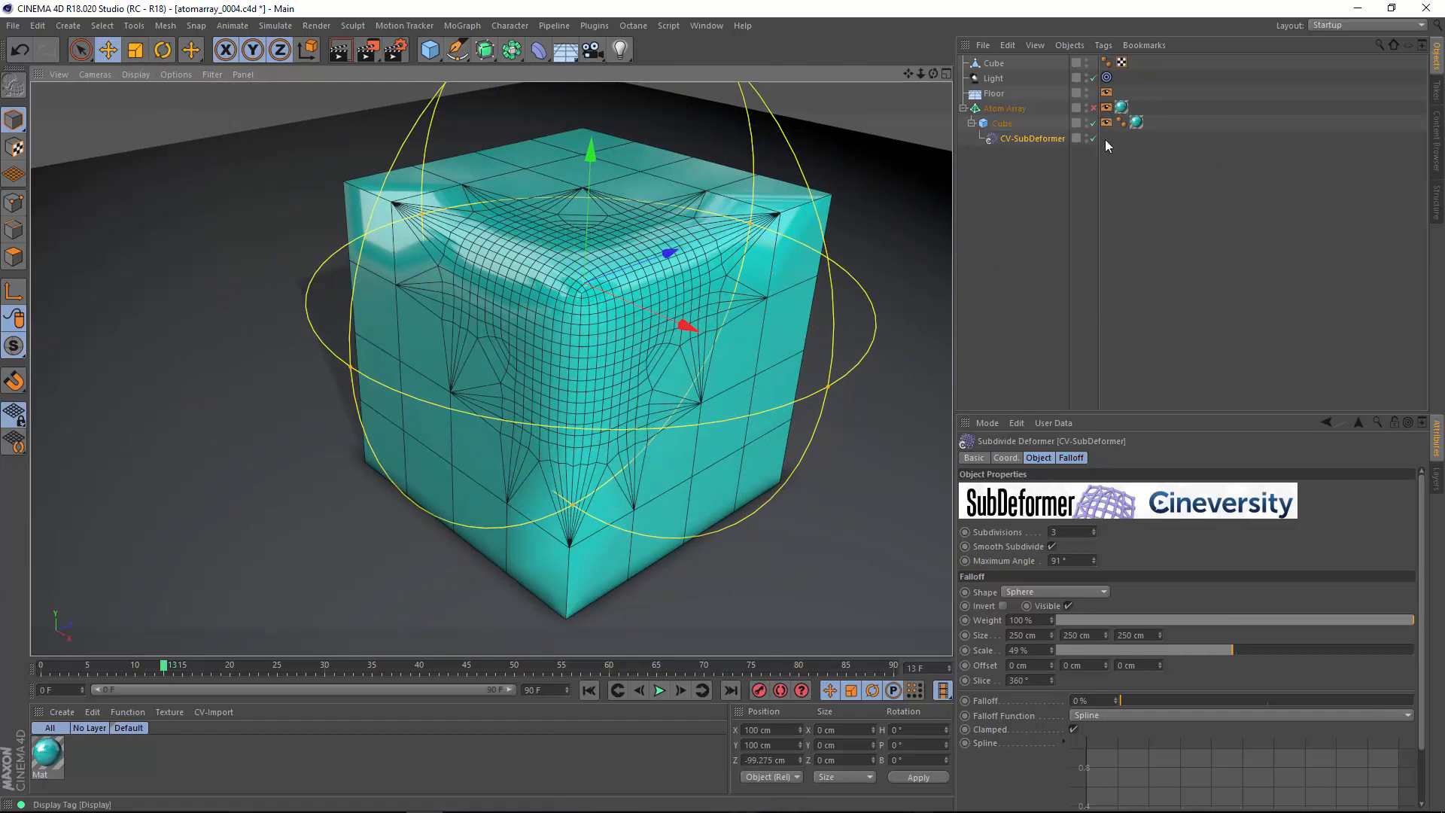
pyautogui.click(1003, 107)
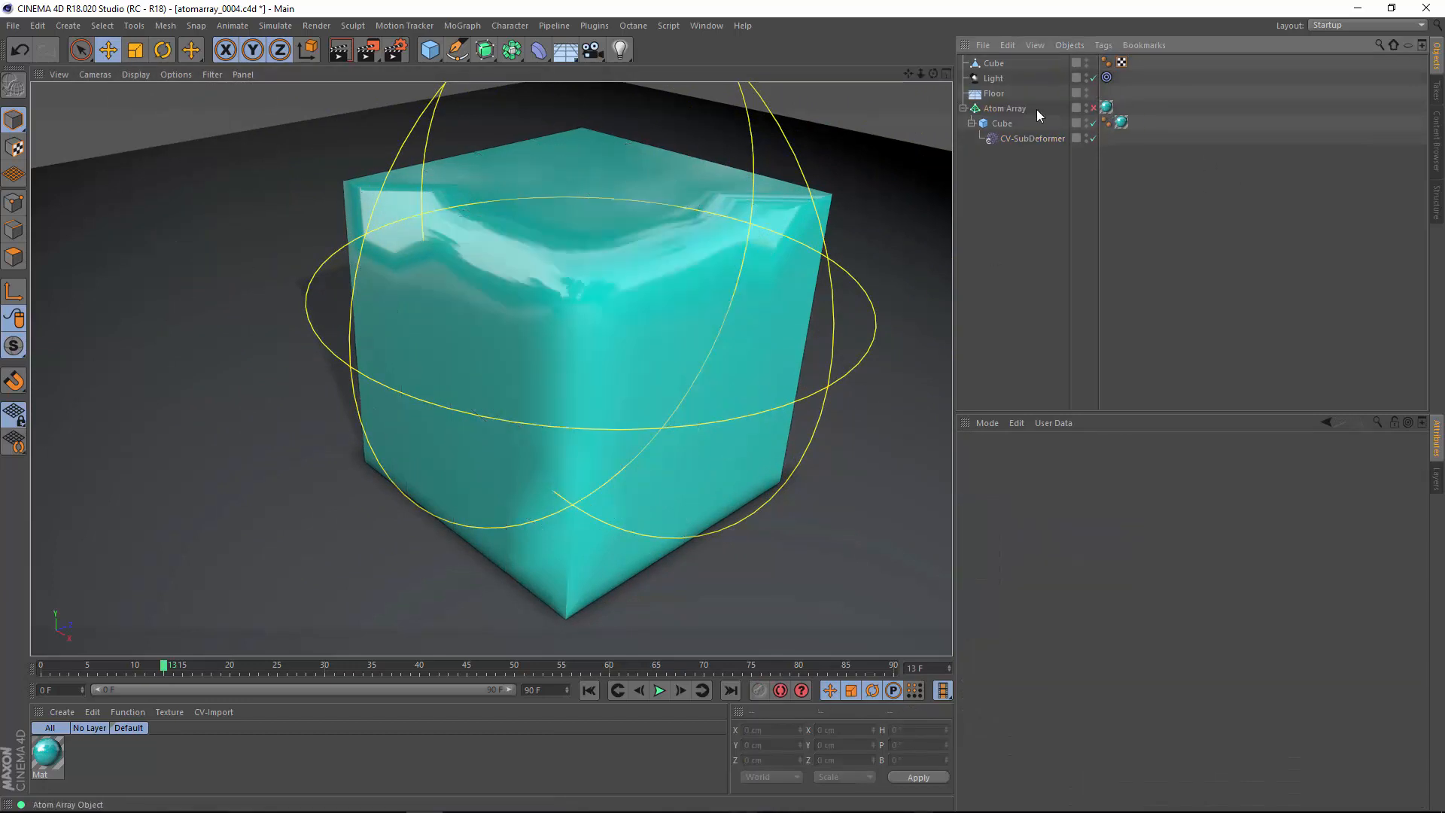
# Select CV-SubDeformer and show the cube in Wireframe display.
pyautogui.click(1032, 138)
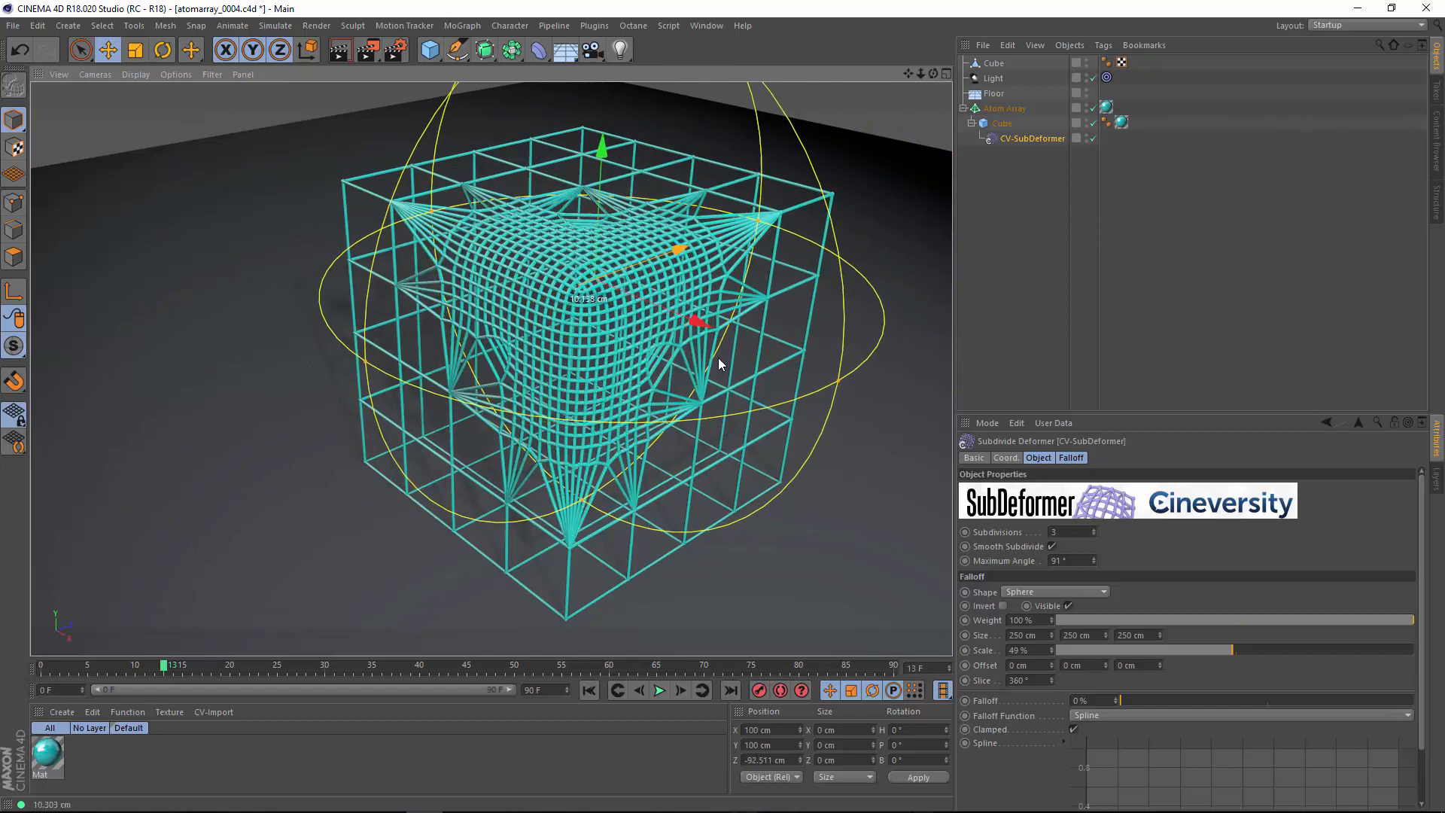
pyautogui.click(706, 25)
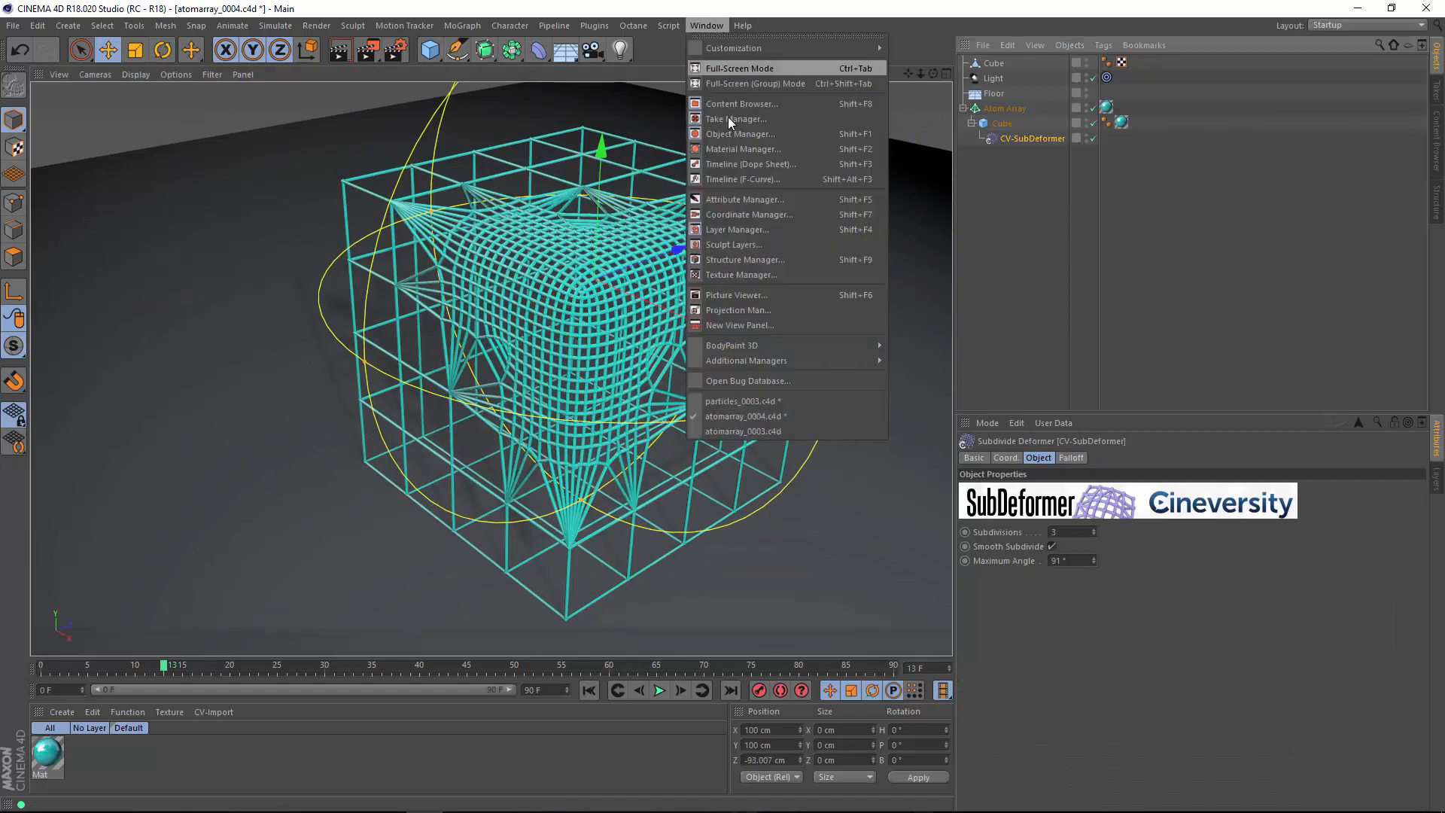
# Switch to particles_0003.c4d, play it, and view the Random effector's Emitter-sourced falloff.
pyautogui.click(743, 401)
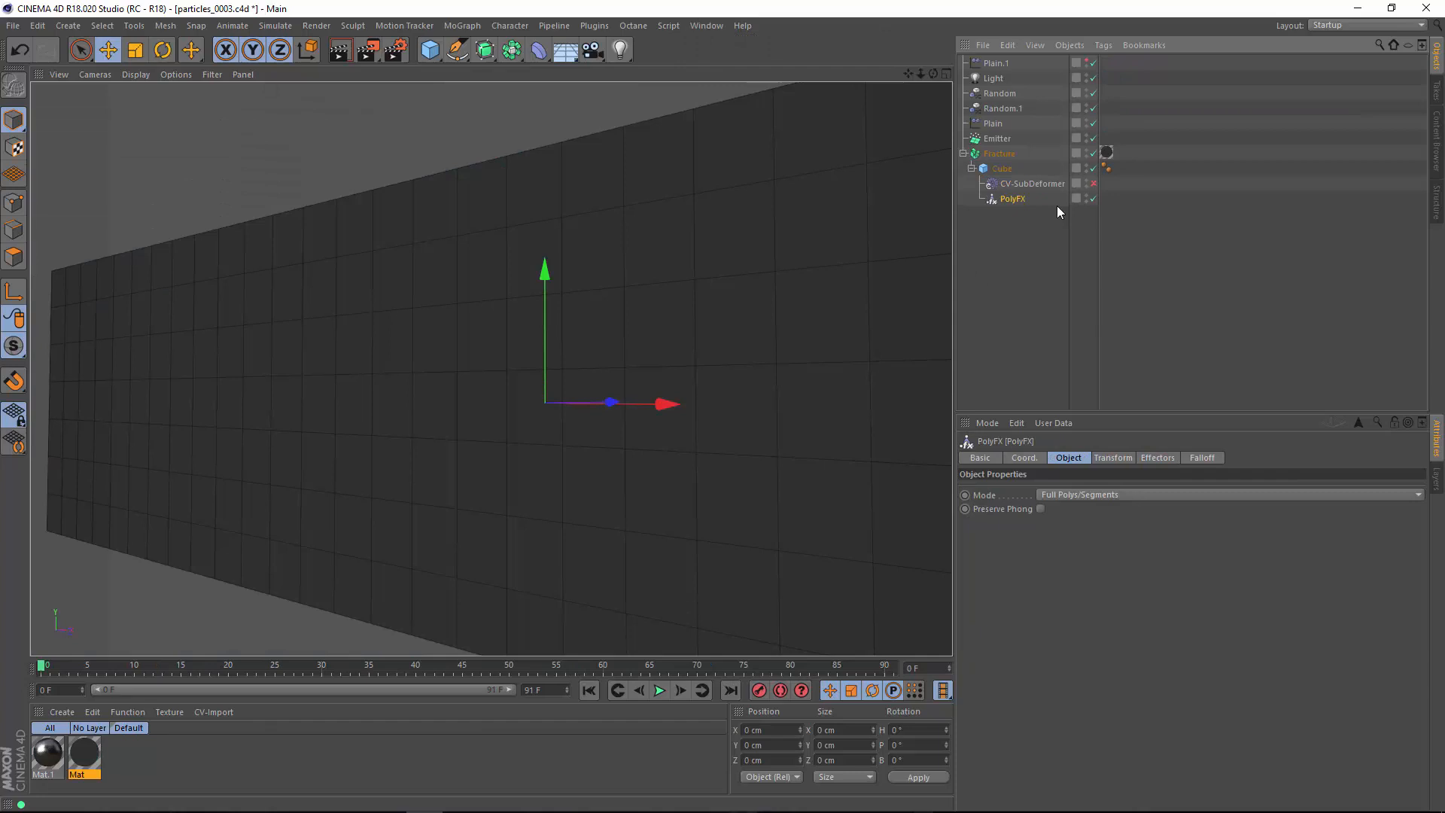
pyautogui.moveTo(1018, 279)
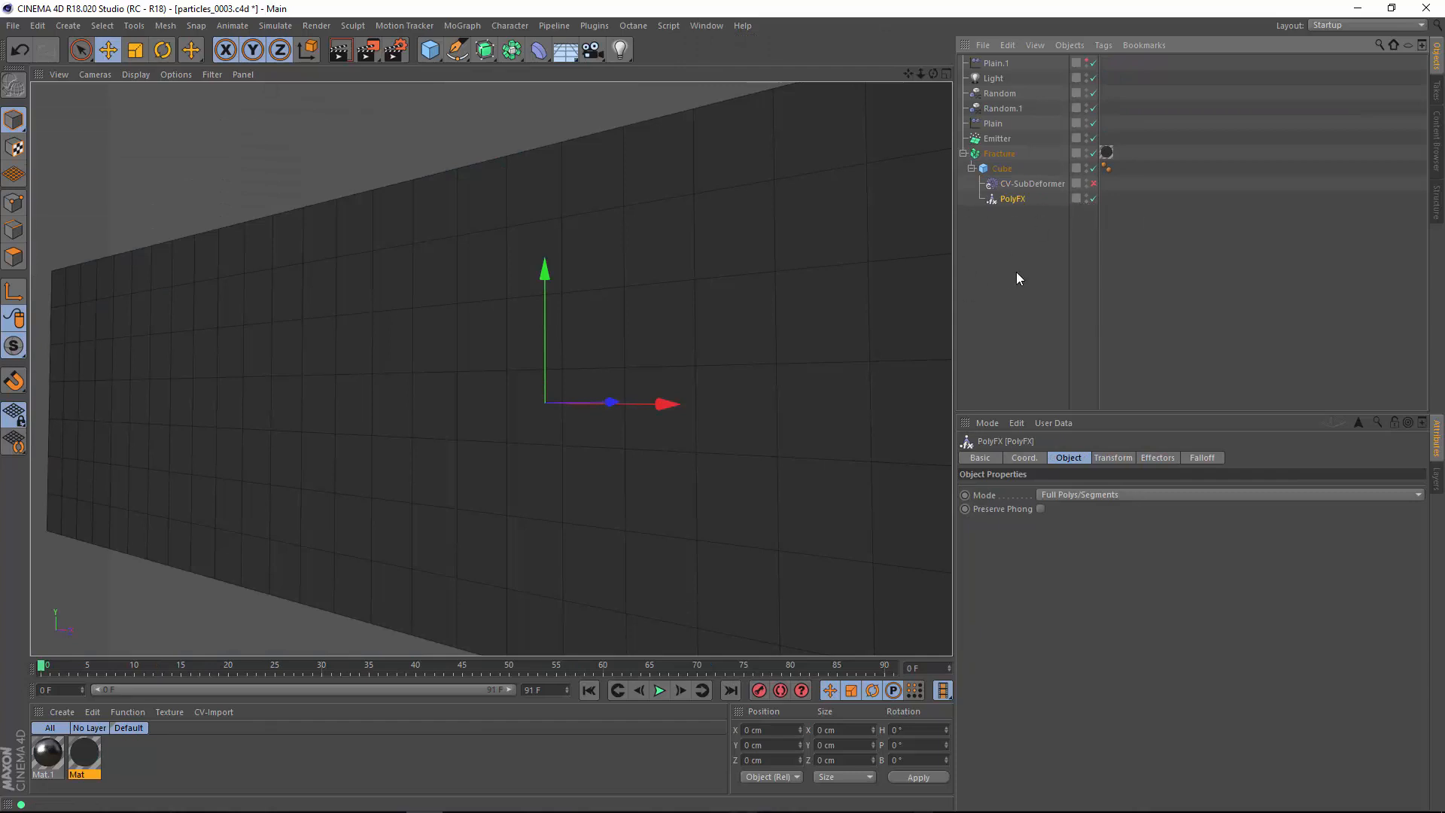
pyautogui.click(660, 690)
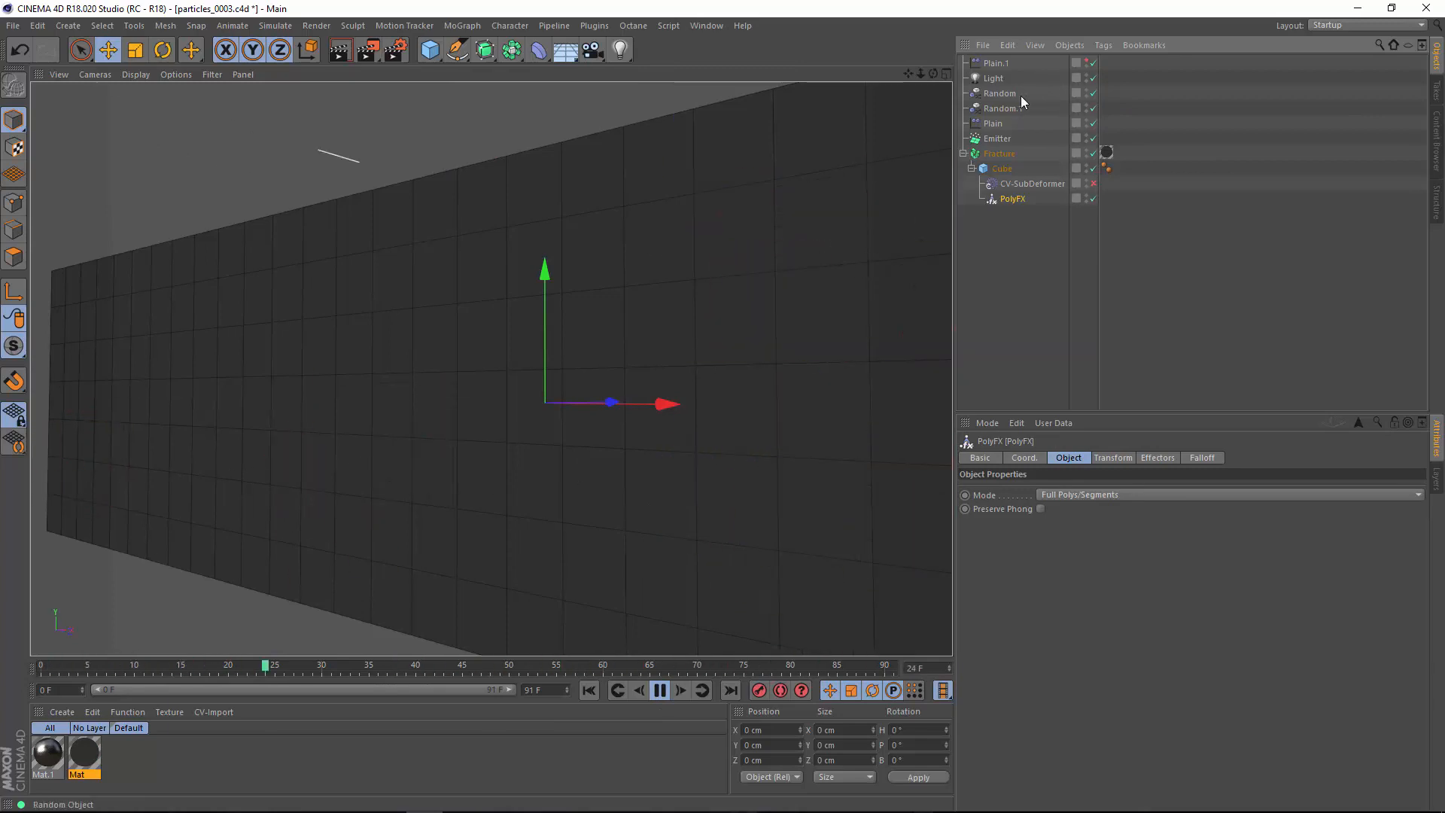
pyautogui.click(1002, 107)
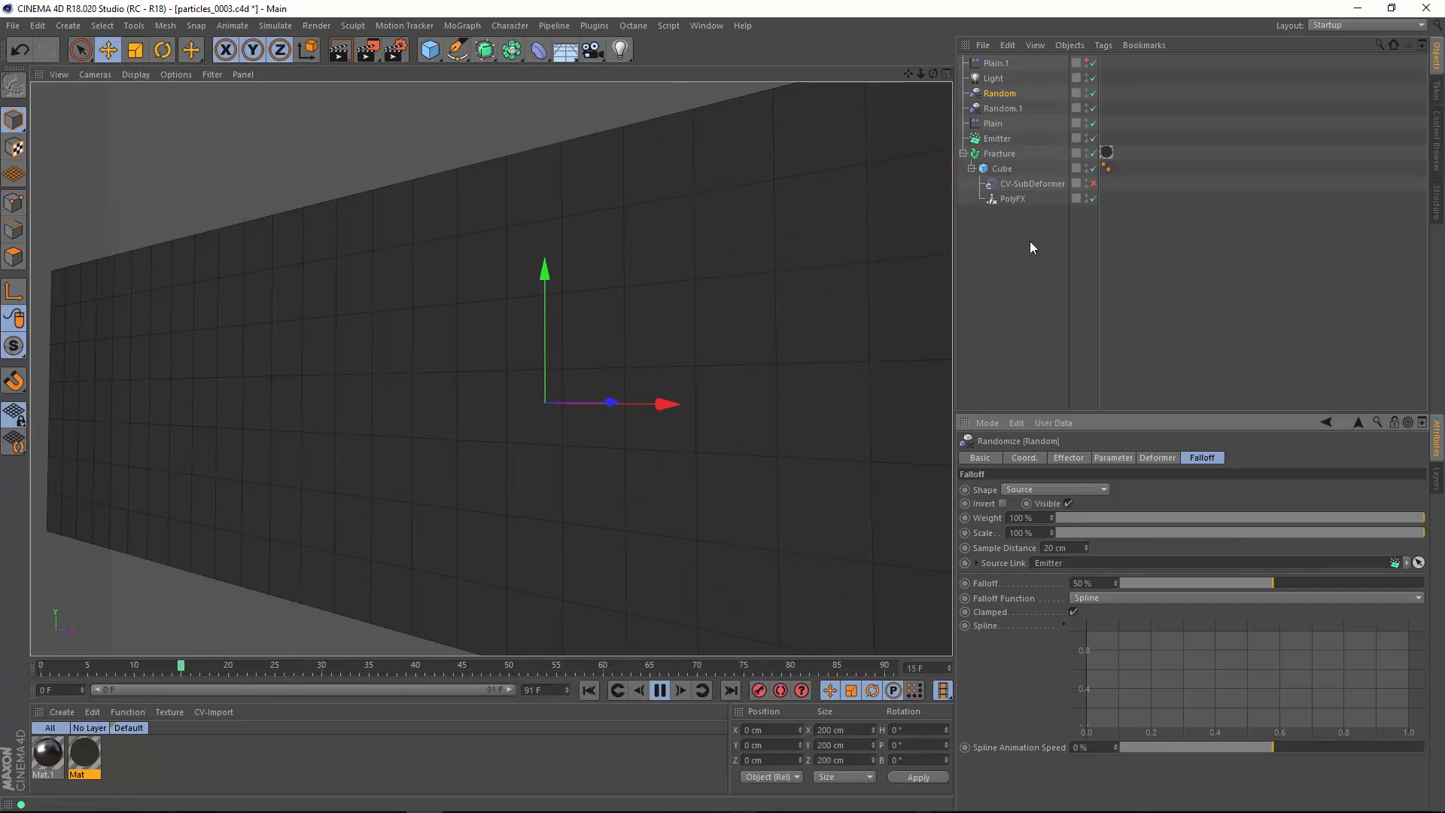
# Select the wall's CV-SubDeformer to show 2 subdivisions and its Emitter source falloff.
pyautogui.click(1032, 183)
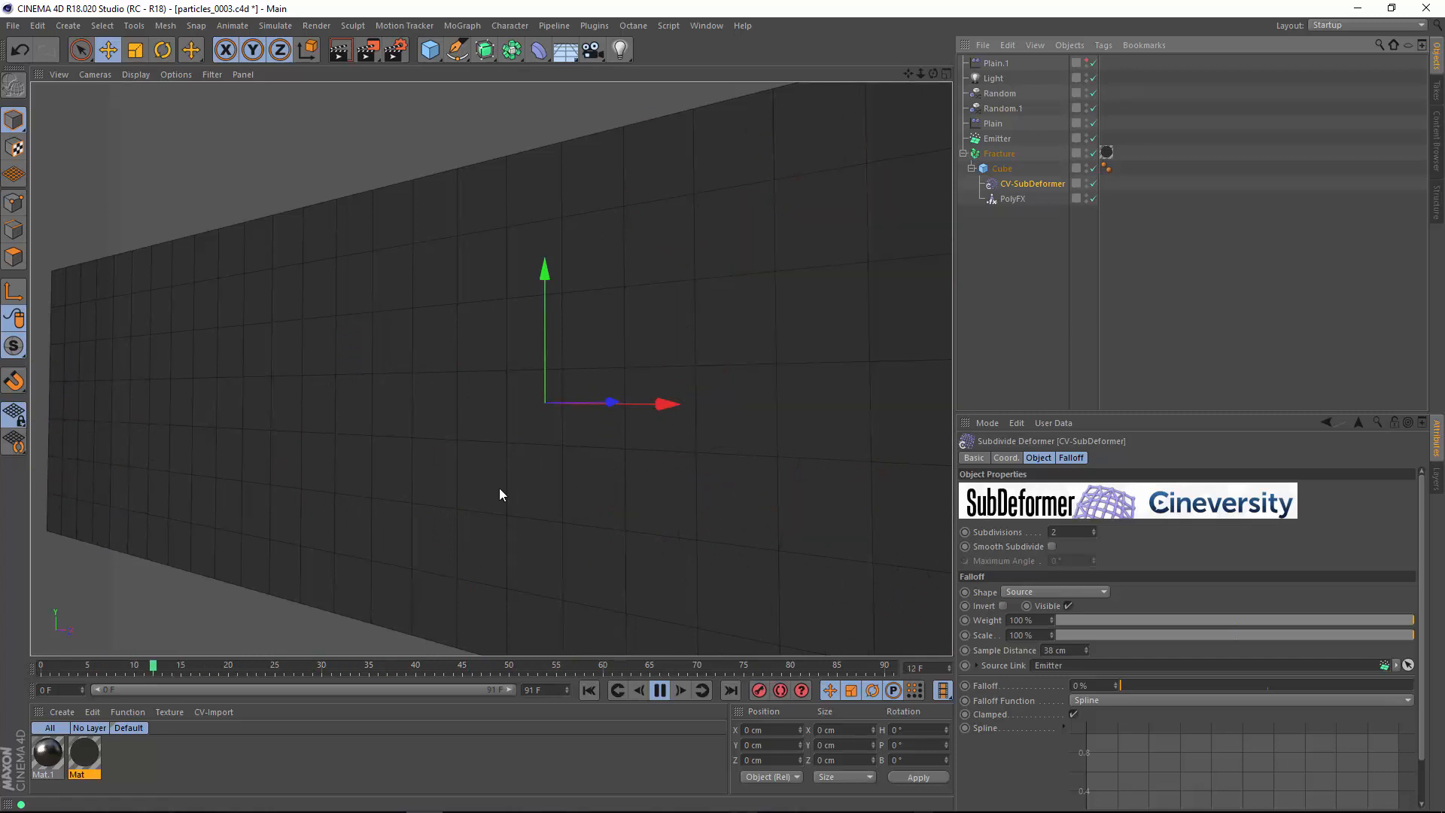
# Play, stop, and replay the animation to watch the wall shatter into confetti.
pyautogui.click(682, 690)
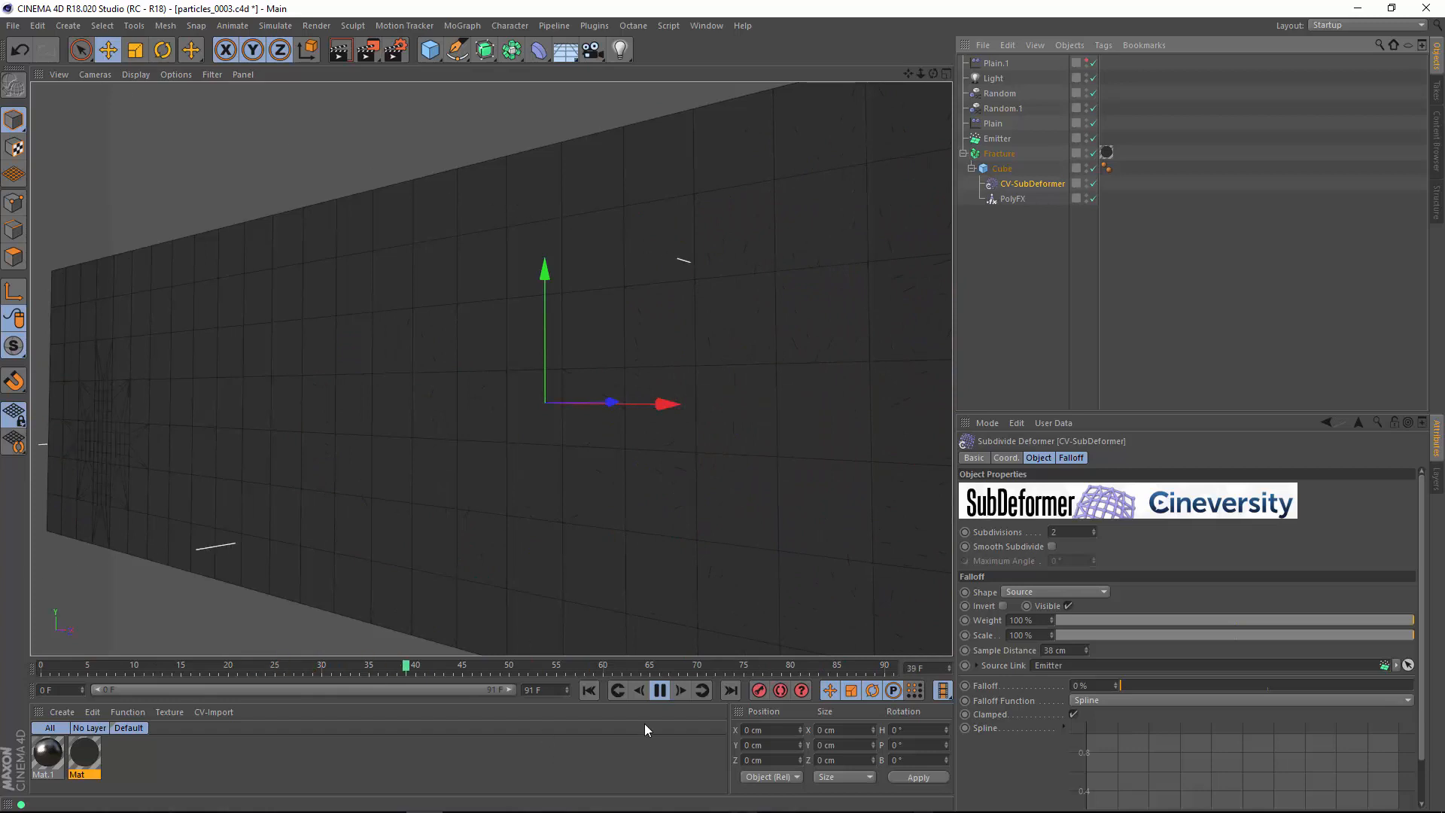
pyautogui.click(659, 689)
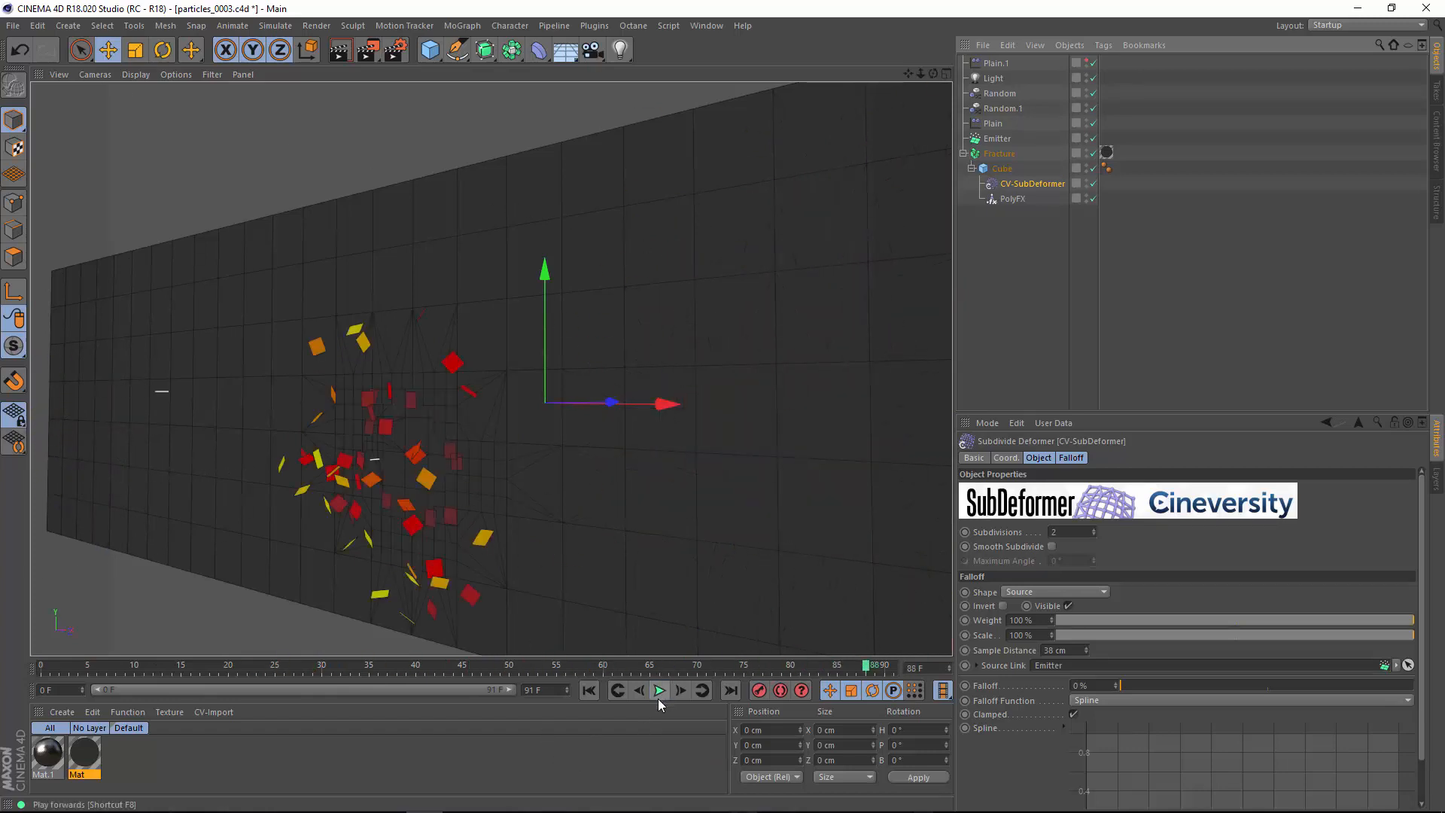
pyautogui.moveTo(671, 684)
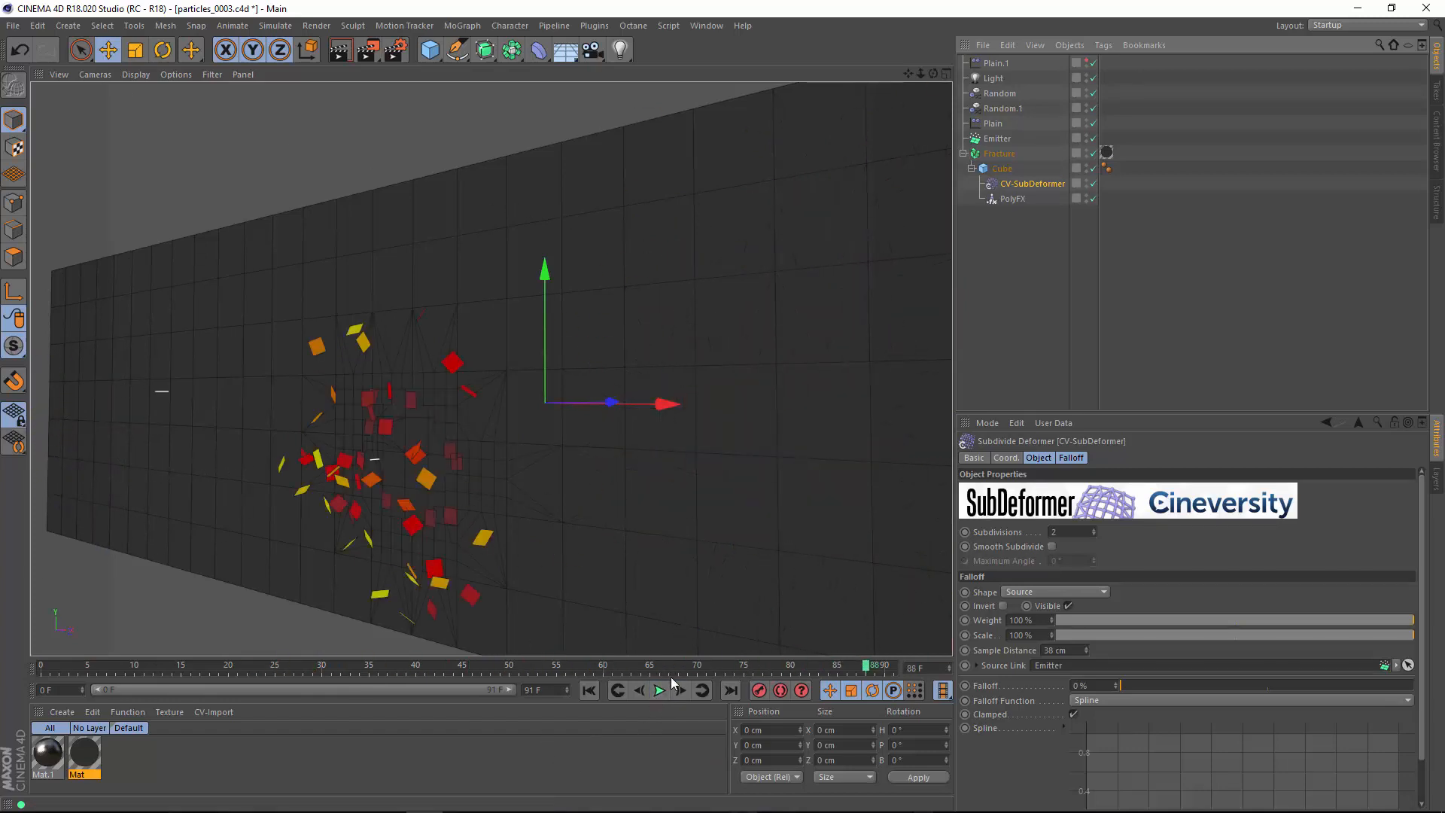
pyautogui.click(659, 690)
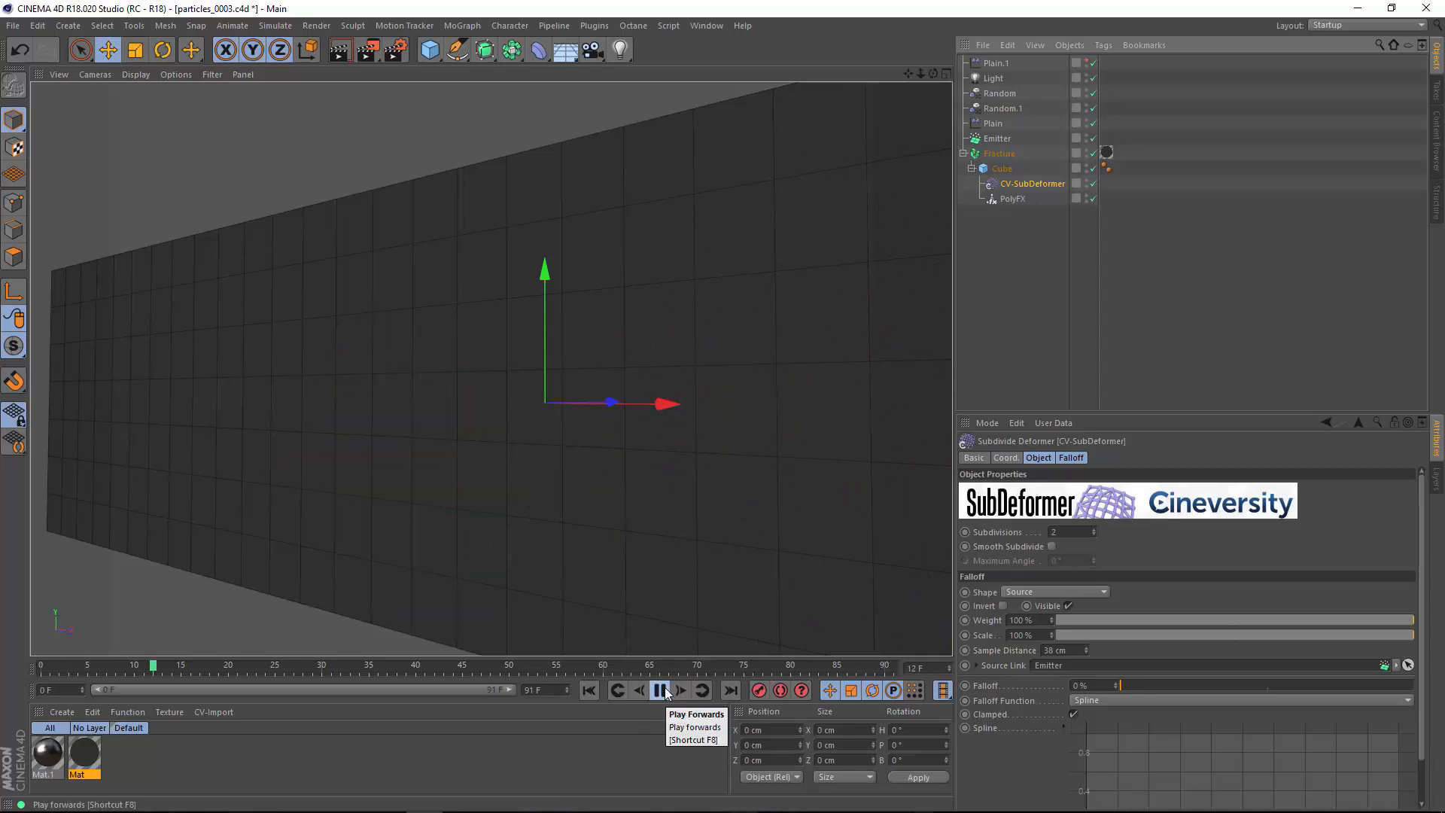
pyautogui.click(661, 690)
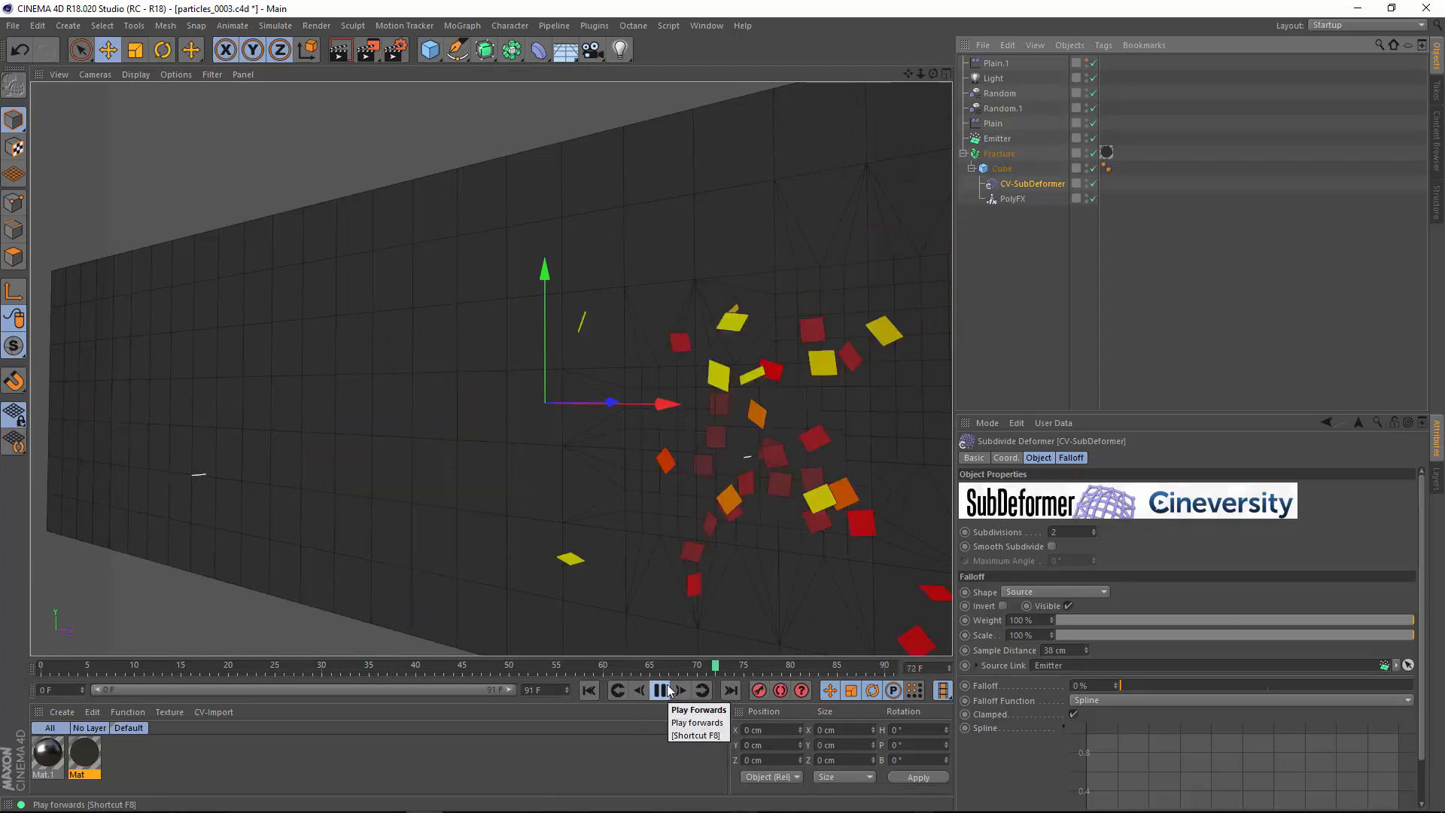
pyautogui.click(660, 690)
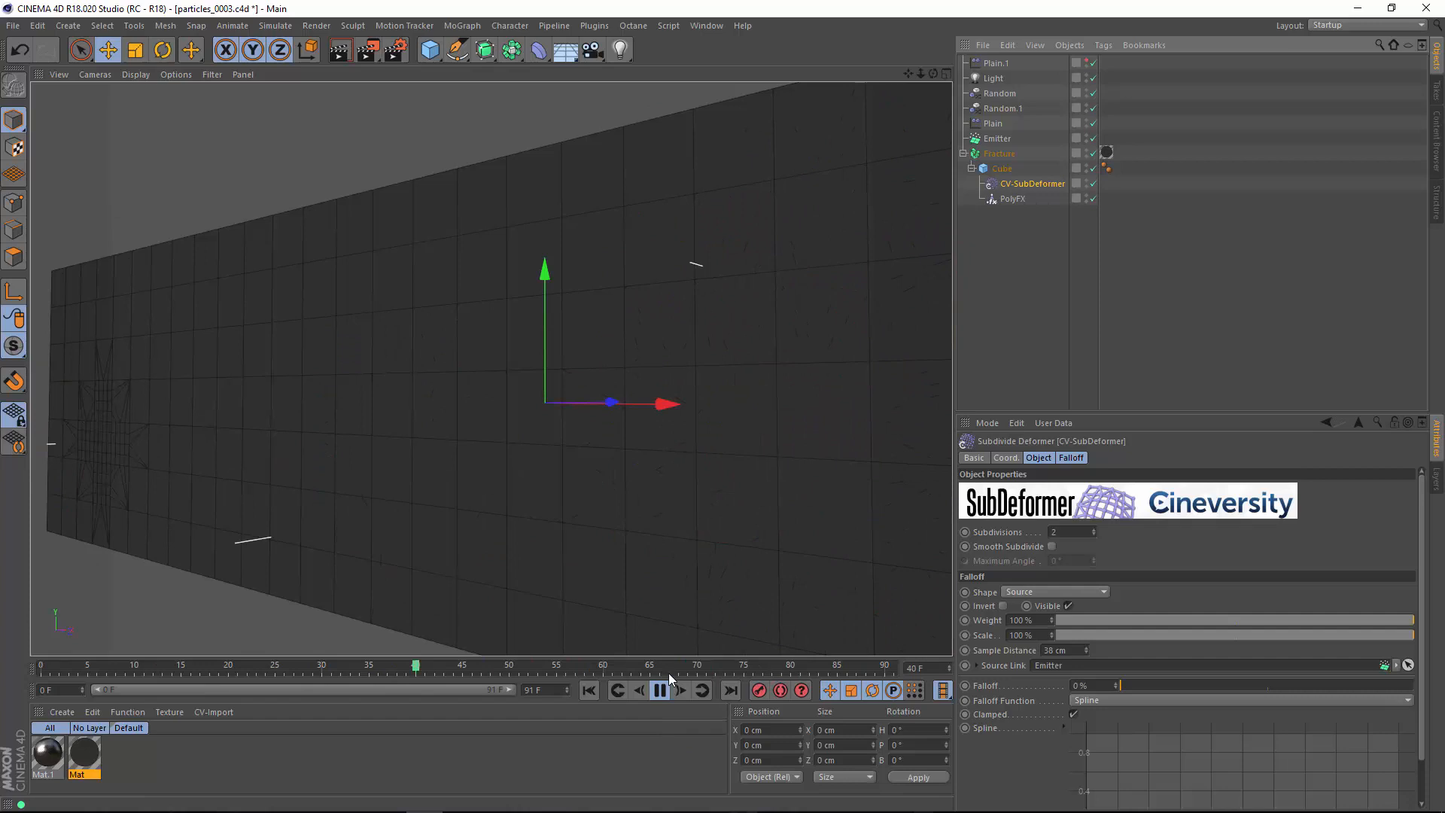